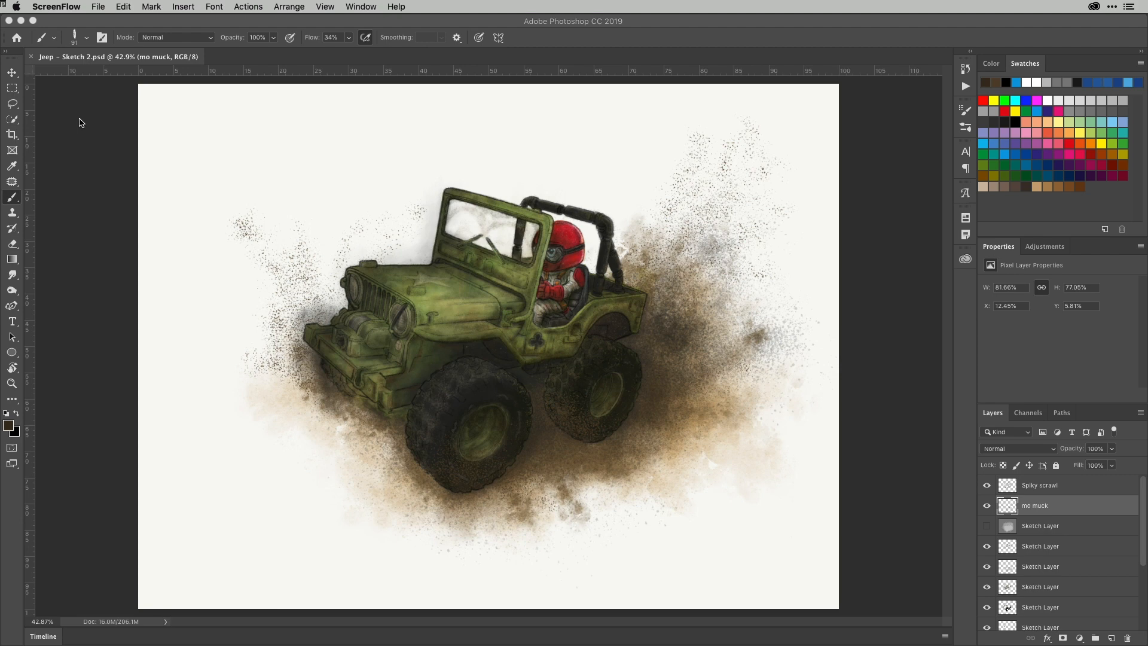
Choose Kyle's Spatter Brushes - Spatter from the Brush Preset picker
{"action": "left_click", "coordinate": [73, 37]}
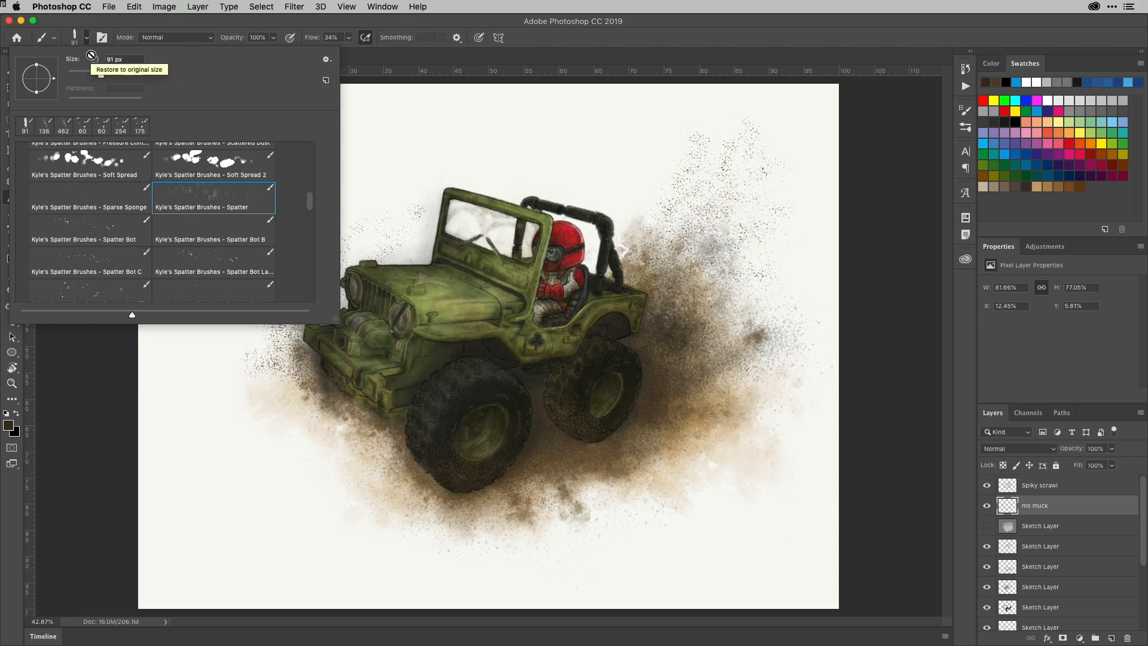
{"action": "mouse_move", "coordinate": [308, 211]}
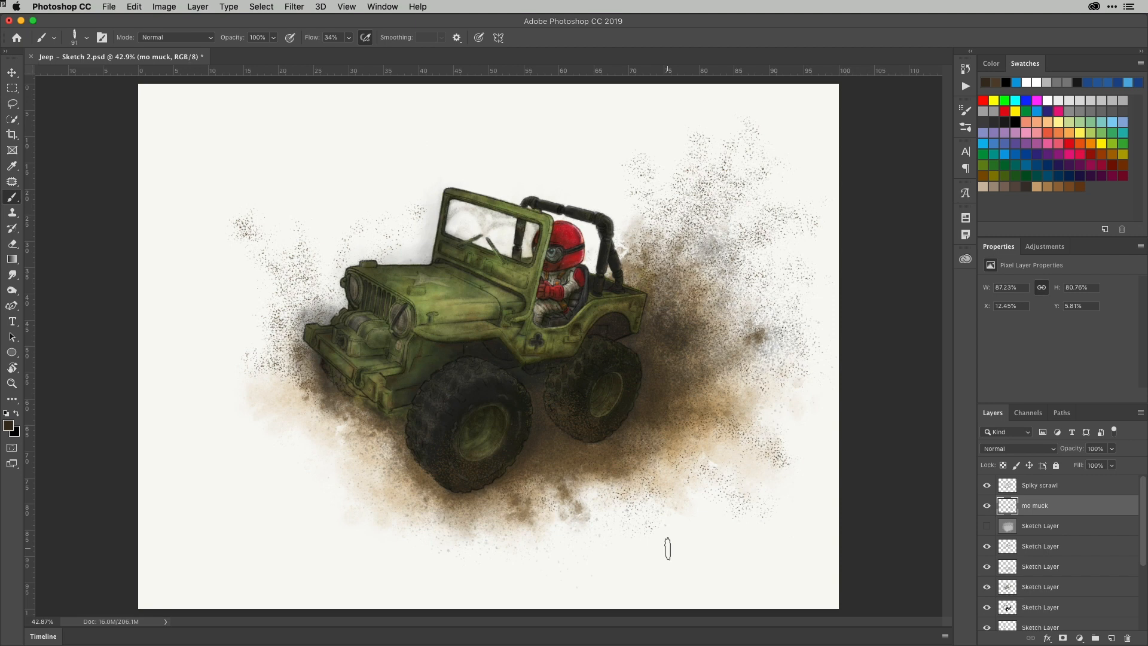
Select a rectangle at the canvas top-left and fill it with the dark brown foreground colour
{"action": "left_click", "coordinate": [12, 87]}
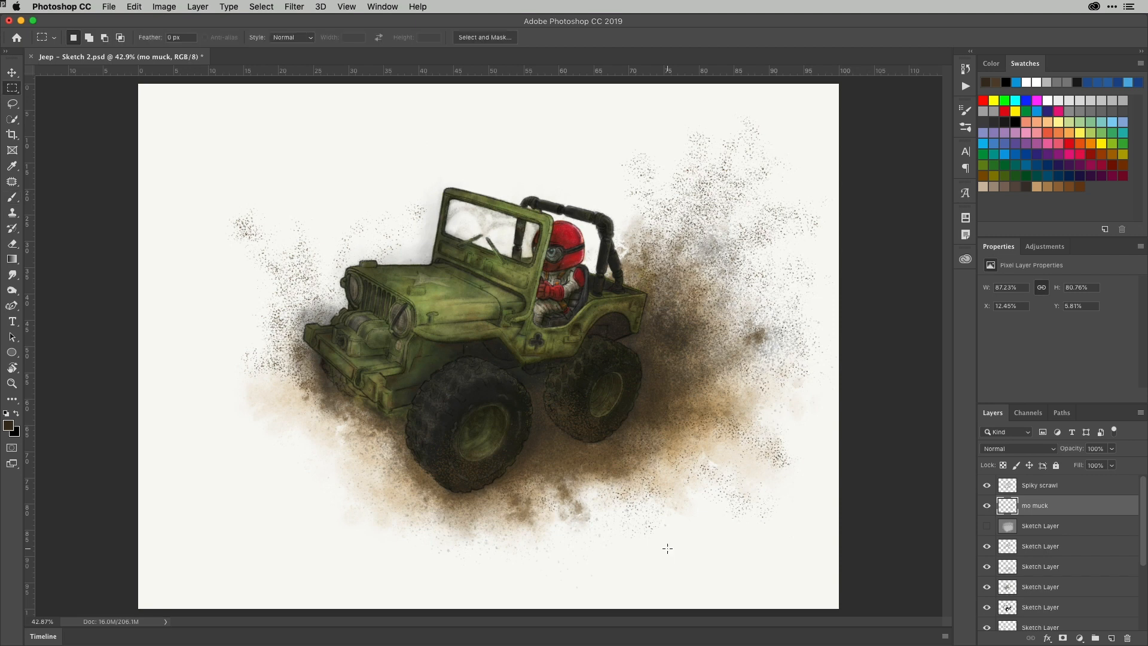
{"action": "left_click_drag", "start_coordinate": [158, 97], "coordinate": [303, 221]}
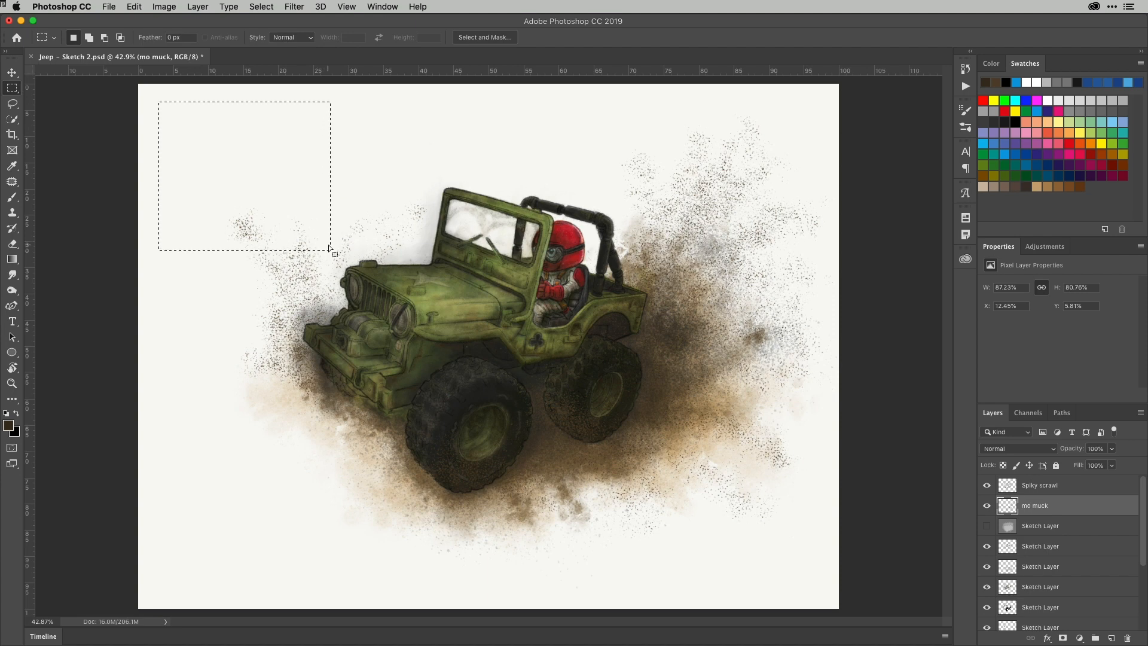
{"action": "key", "text": "delete"}
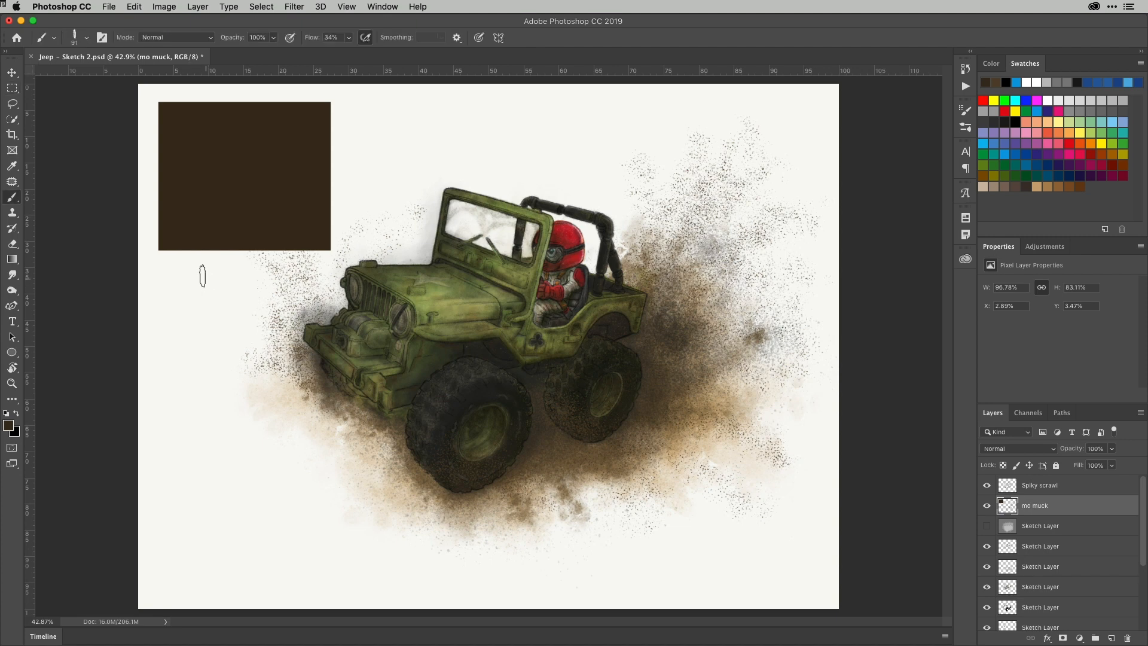
Dab a cluster of dark mud spatter just below the brown rectangle
{"action": "left_click", "coordinate": [213, 286]}
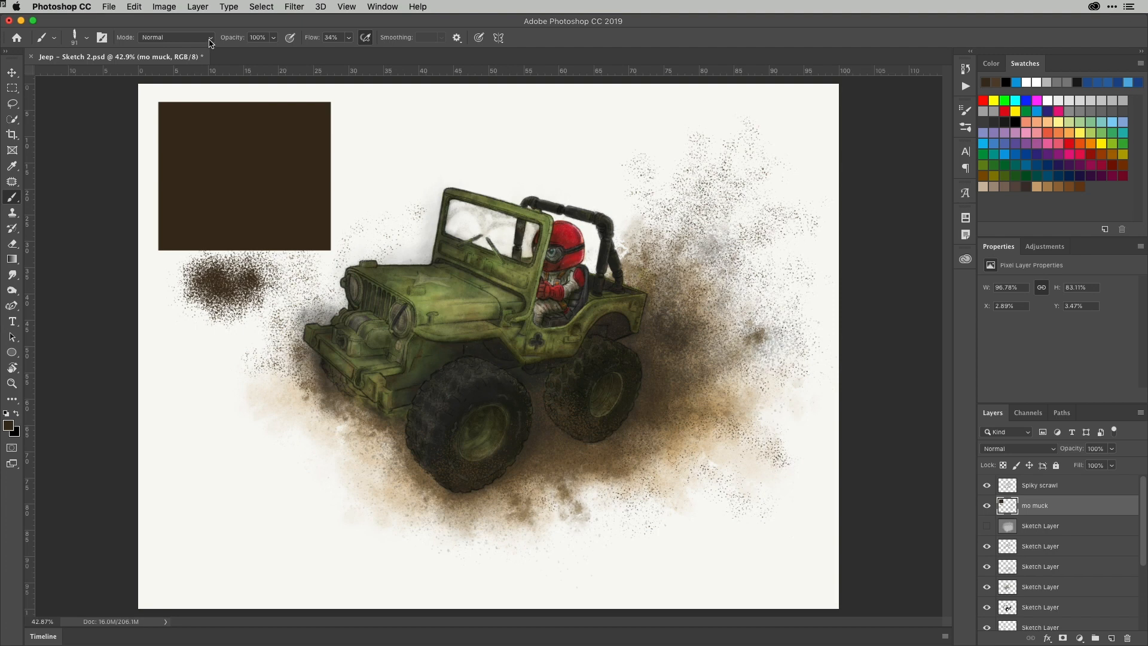
{"action": "left_click", "coordinate": [175, 38]}
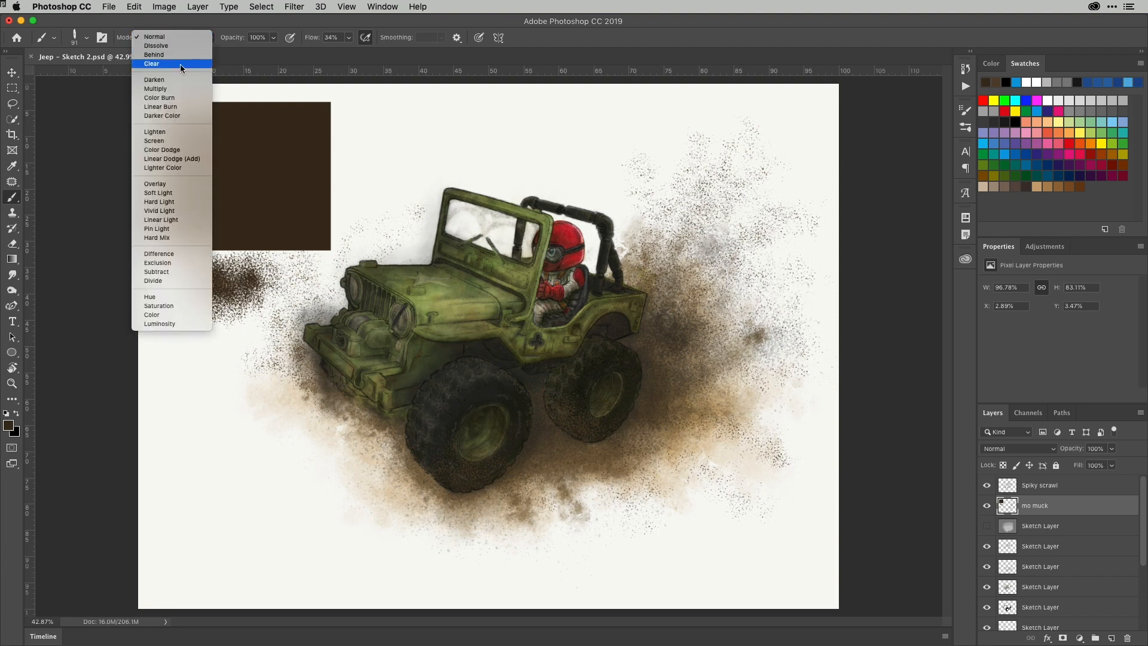
{"action": "left_click", "coordinate": [152, 63]}
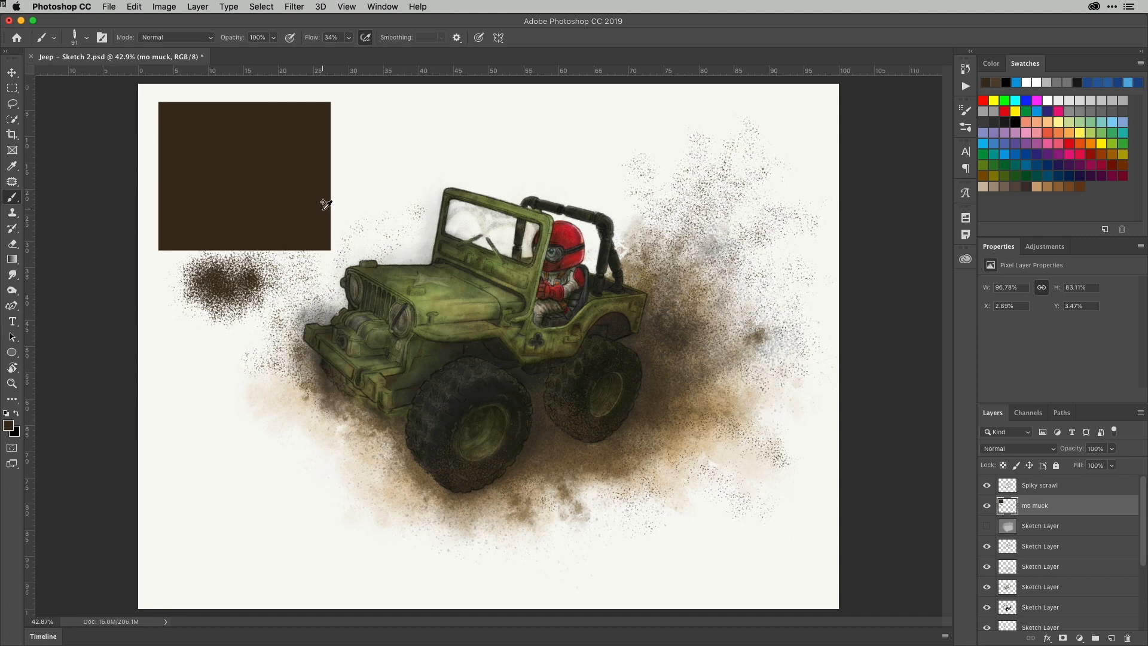
Switch the Spatter brush to Clear mode and carve a speckled gap into the rectangle's lower part
{"action": "key", "text": "shift+alt+r"}
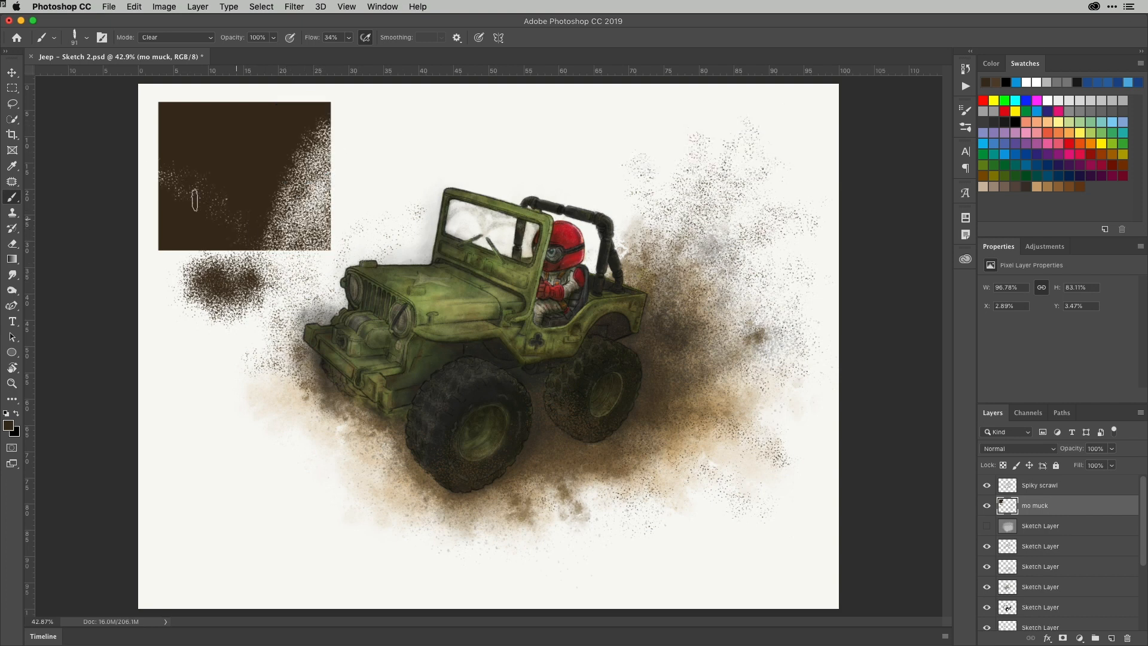
{"action": "left_click_drag", "start_coordinate": [194, 205], "coordinate": [288, 310]}
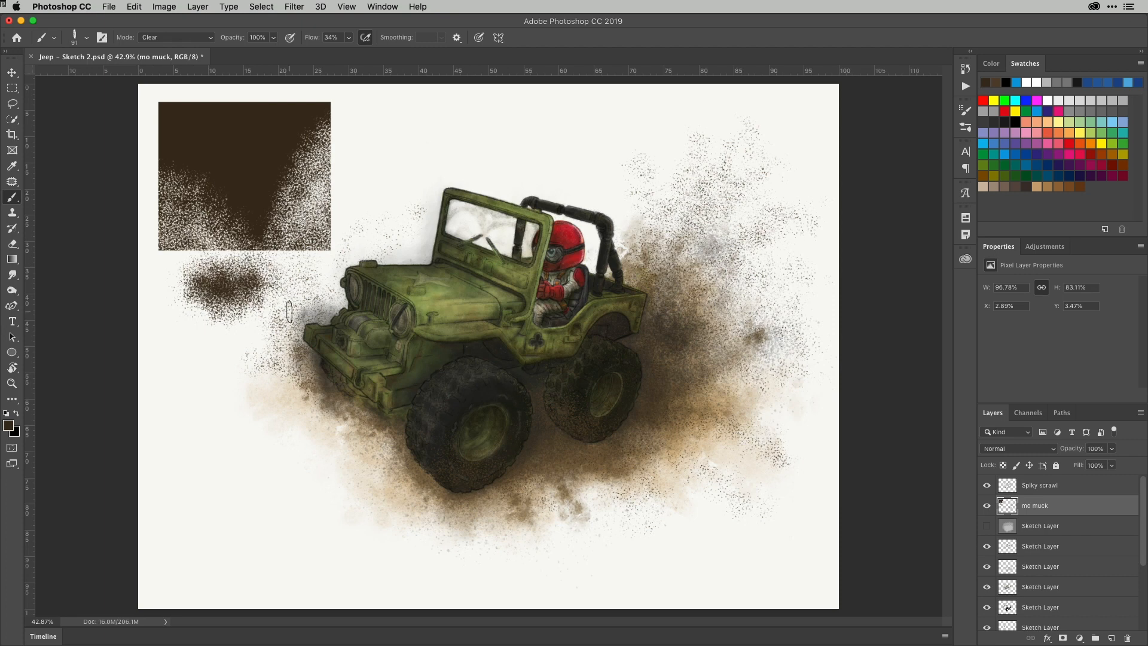